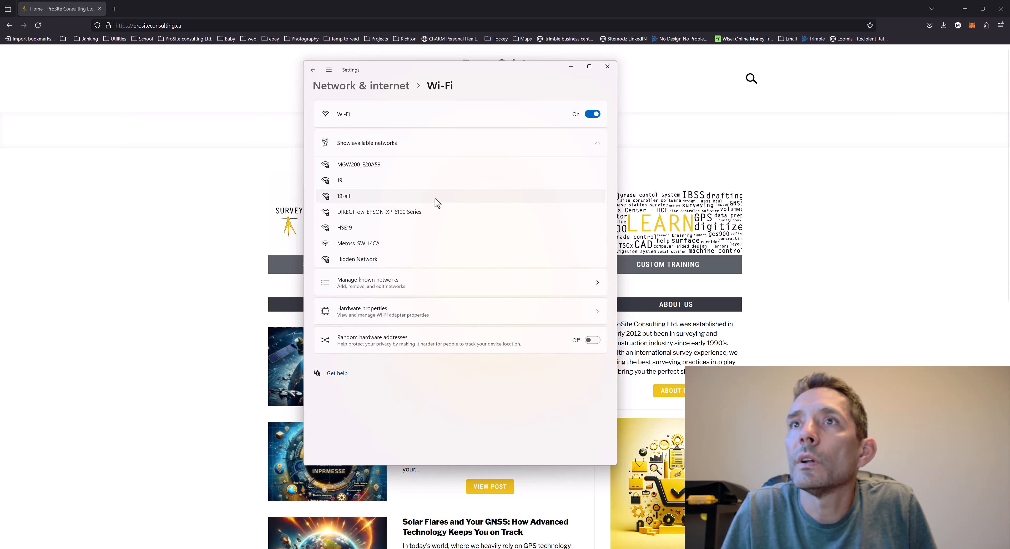
mouse_move(440, 221)
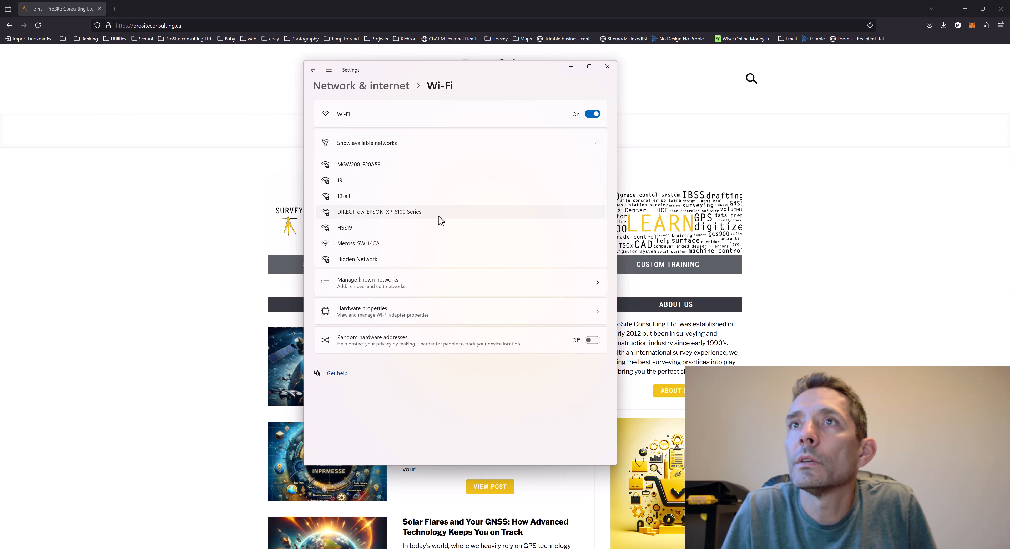
mouse_move(349, 171)
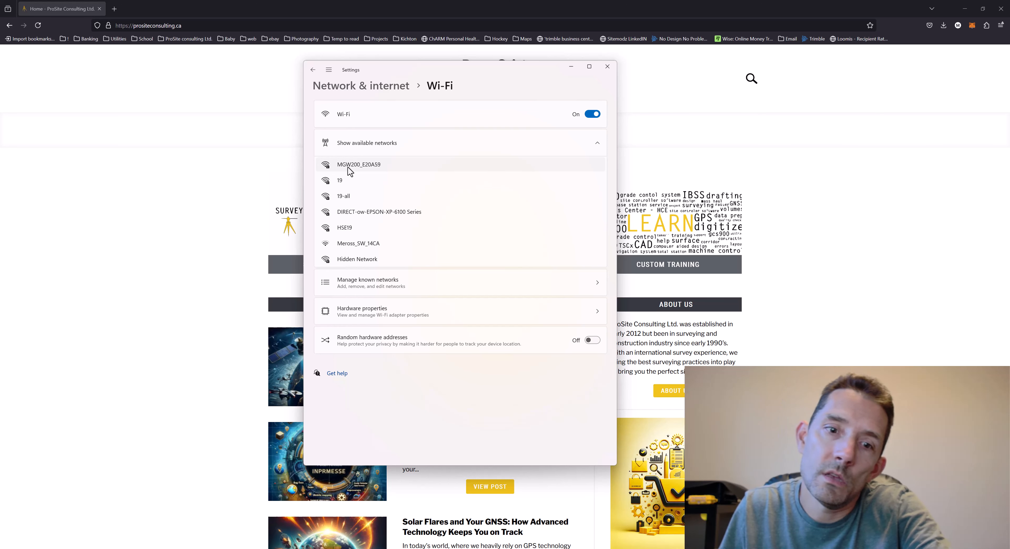
mouse_move(370, 171)
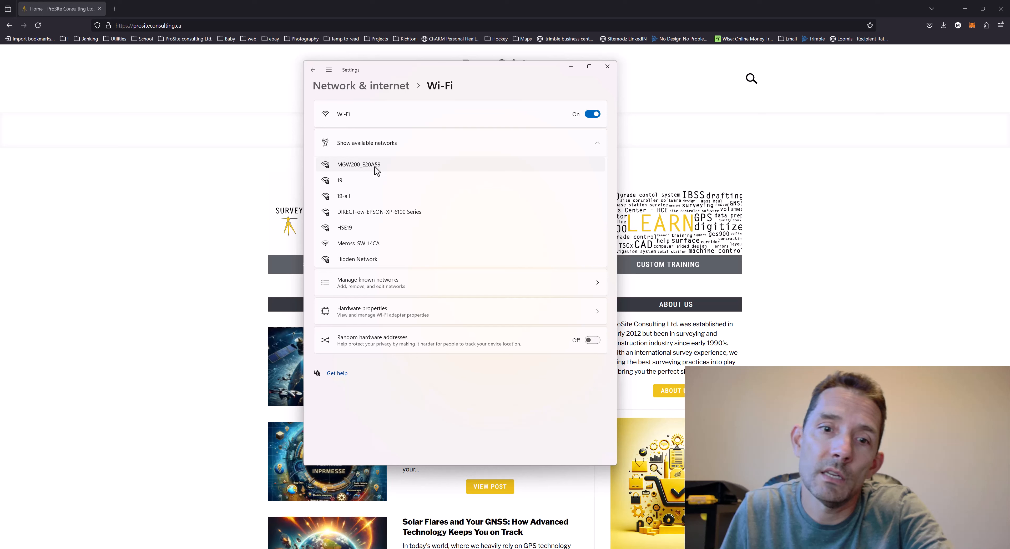
Step: Select the MGW200_E20A59 network and start connecting to it
left_click(358, 164)
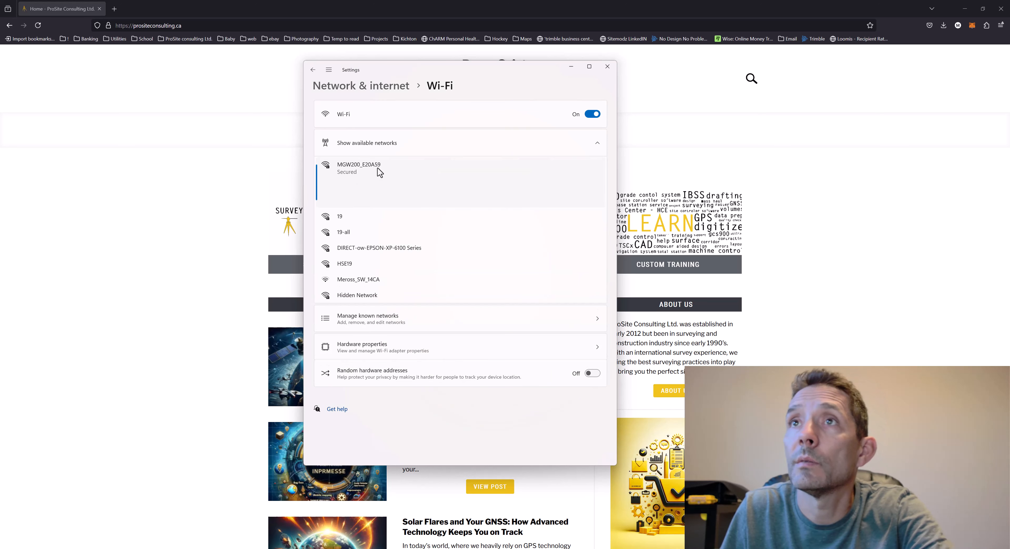
left_click(377, 170)
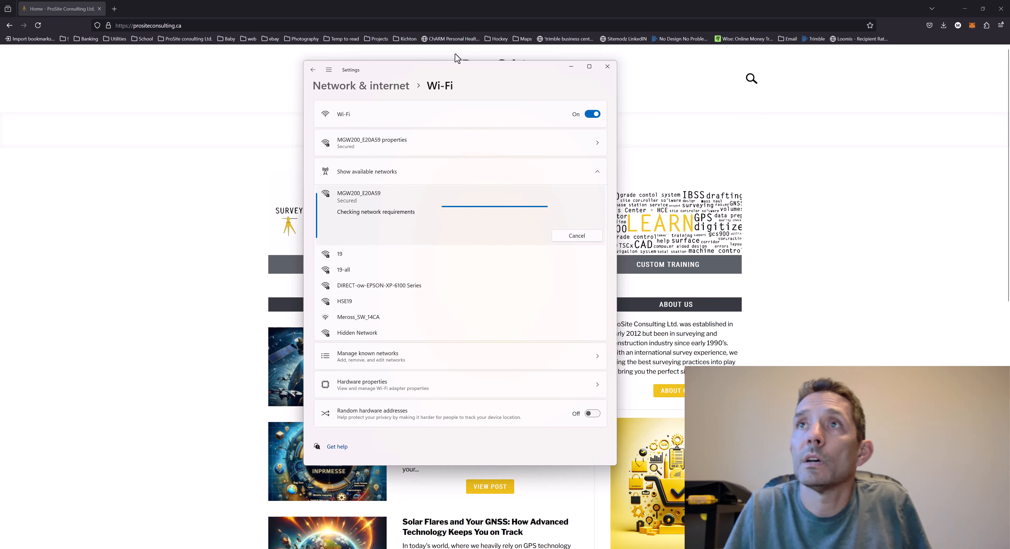
Step: Finish joining MGW200_E20A59 (secured, no internet) and close the Settings window
left_click(607, 66)
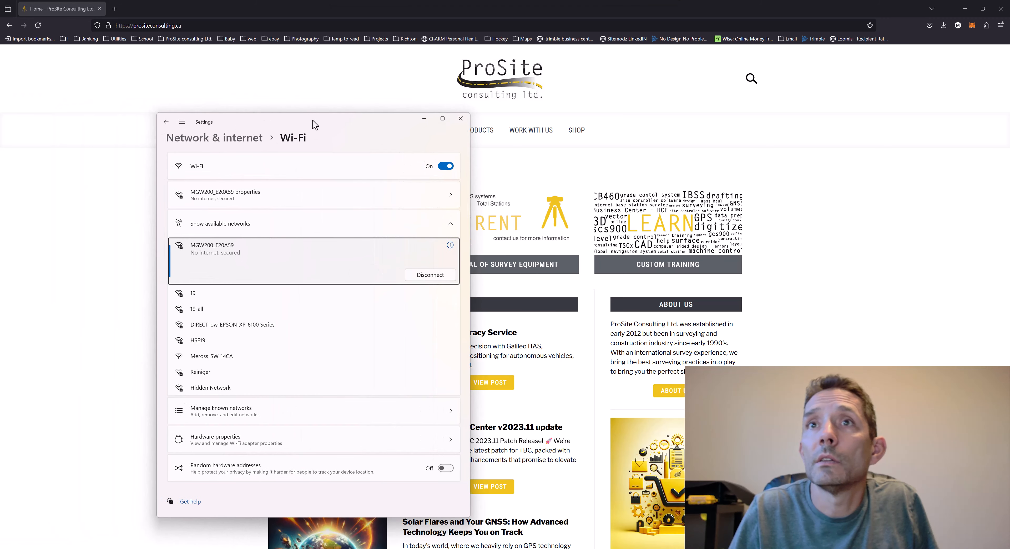
mouse_move(242, 263)
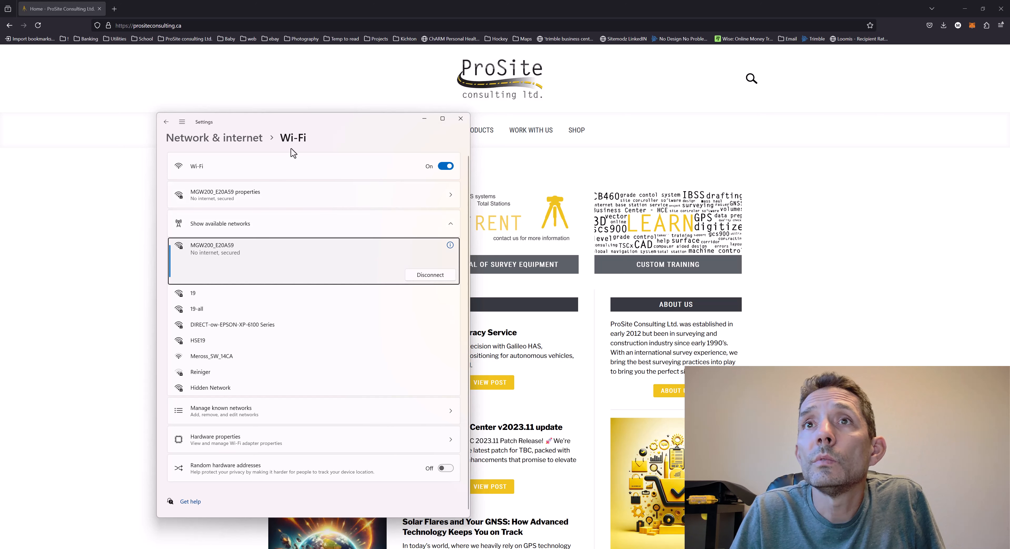
mouse_move(420, 113)
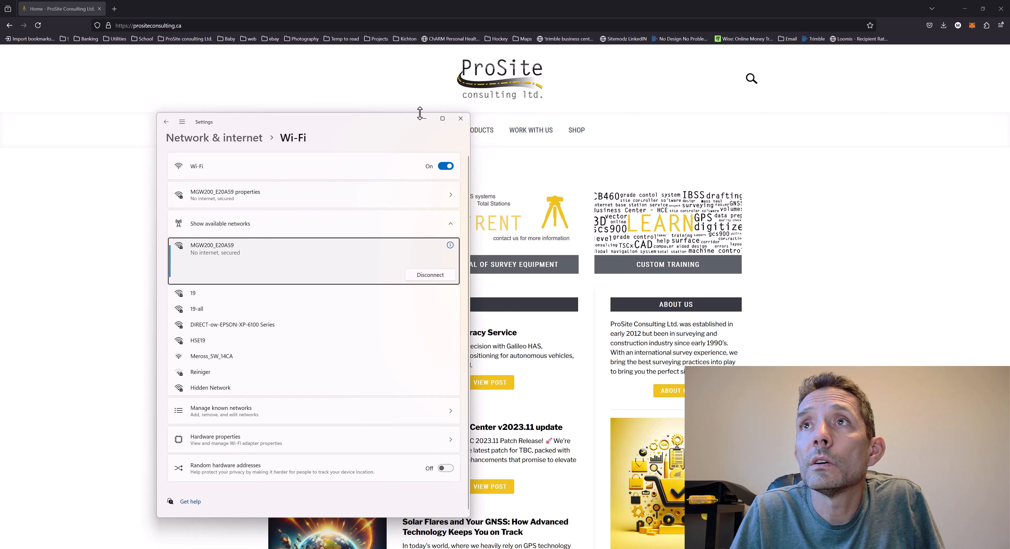
left_click(461, 118)
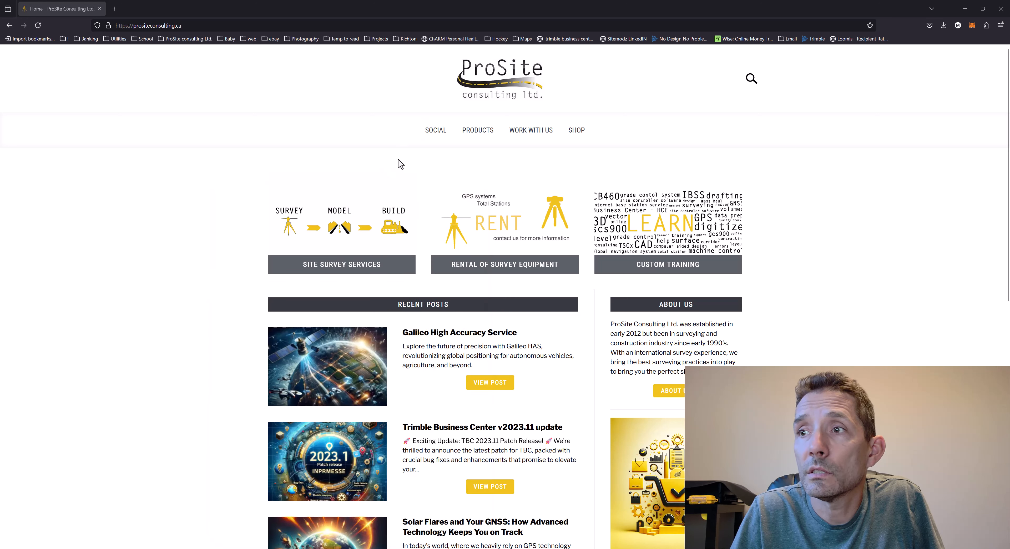
mouse_move(394, 164)
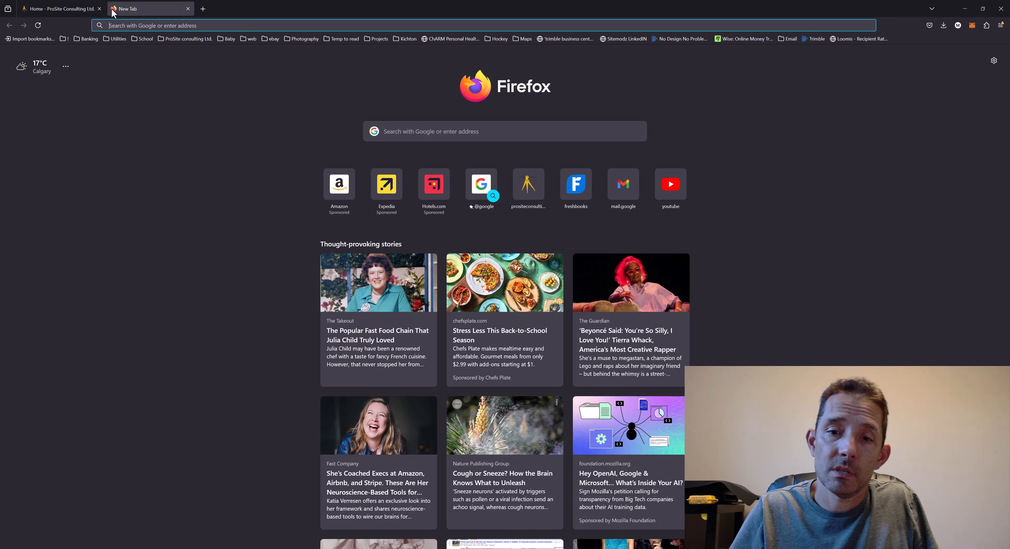
Step: Search Google for 'hyfix default ip' from a new tab's address bar
type("hyfix.ai/")
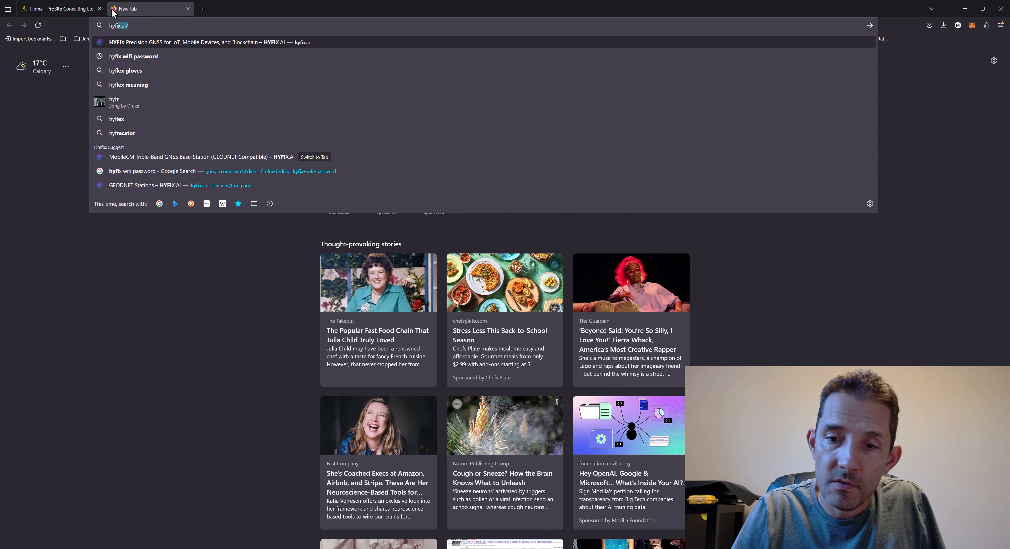
type("hyfix")
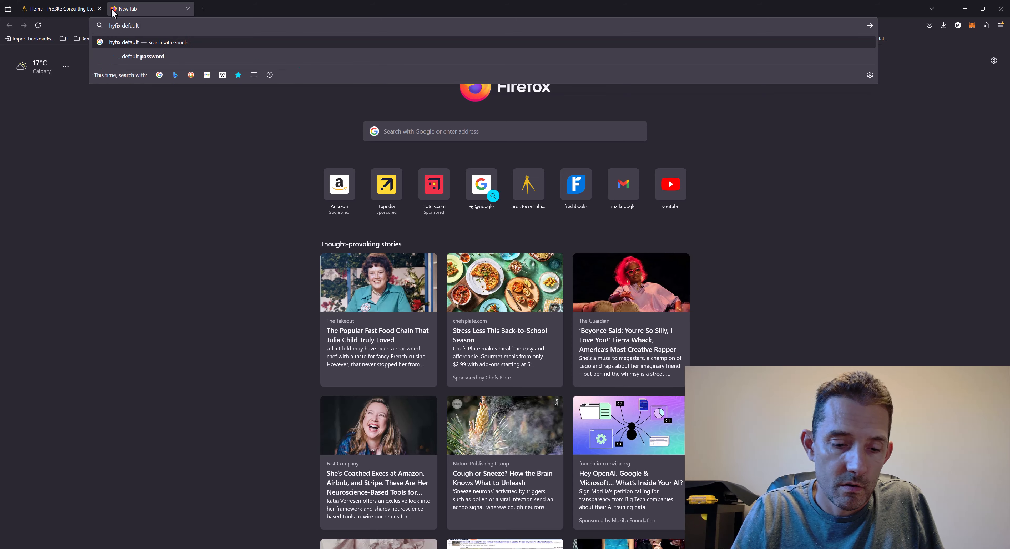
type("ip")
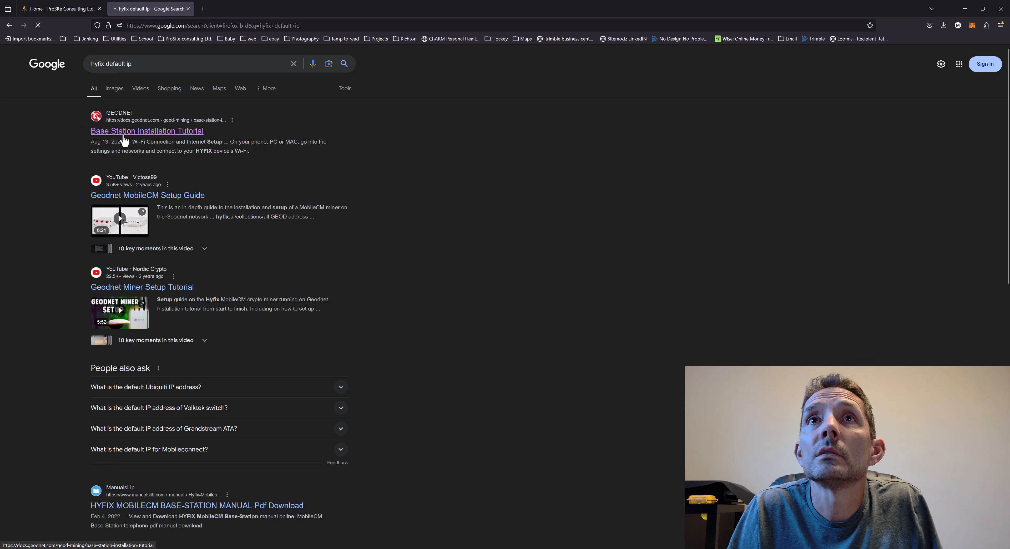
Step: Open the Base Station Installation Tutorial and scroll to section 2.1 with the 192.168.4.1 address
left_click(126, 131)
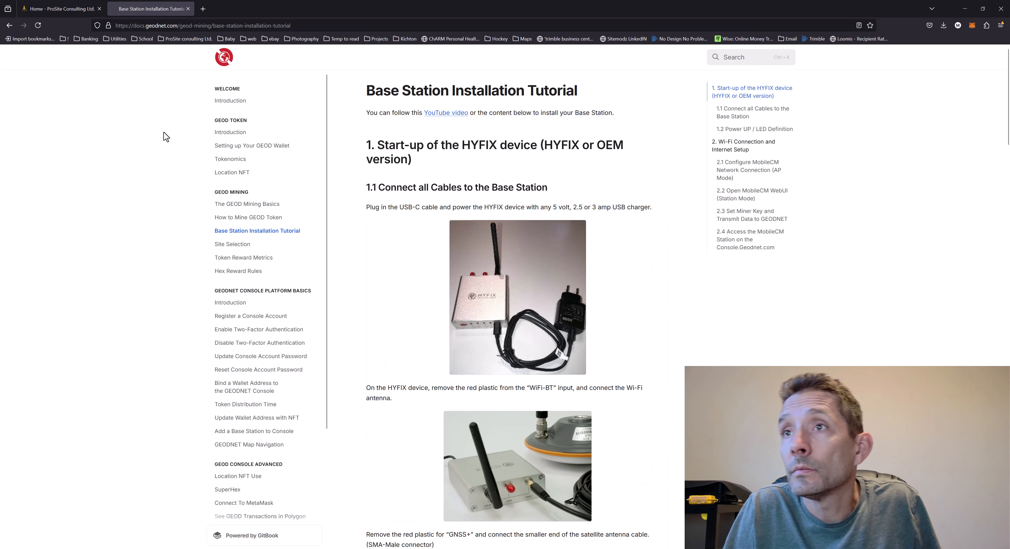
scroll("down", 3)
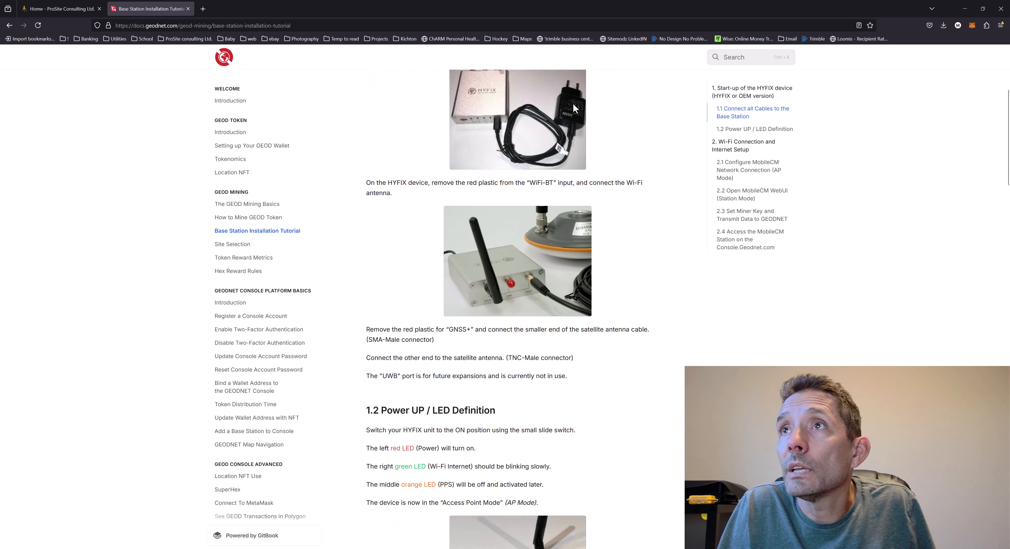
scroll("down", 3)
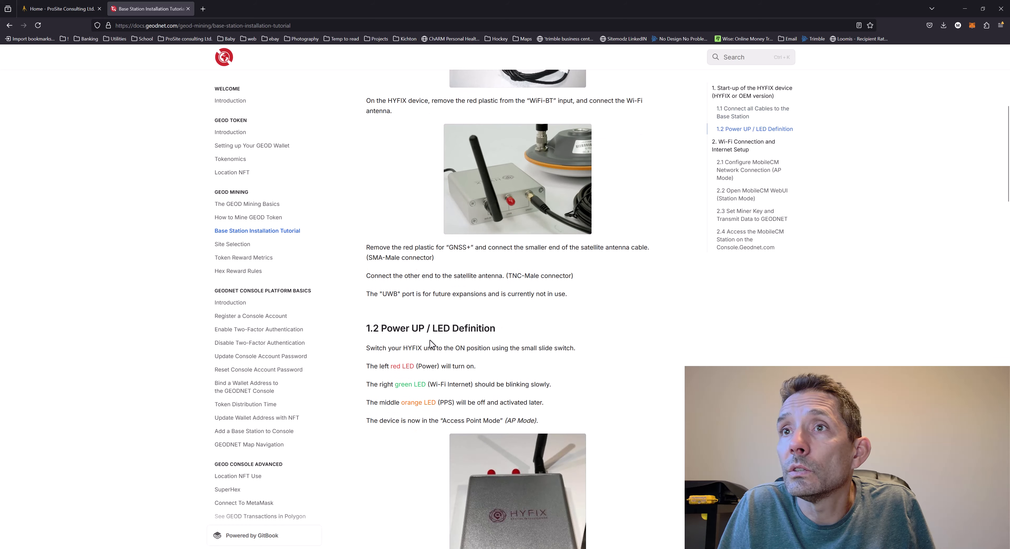
scroll("down", 3)
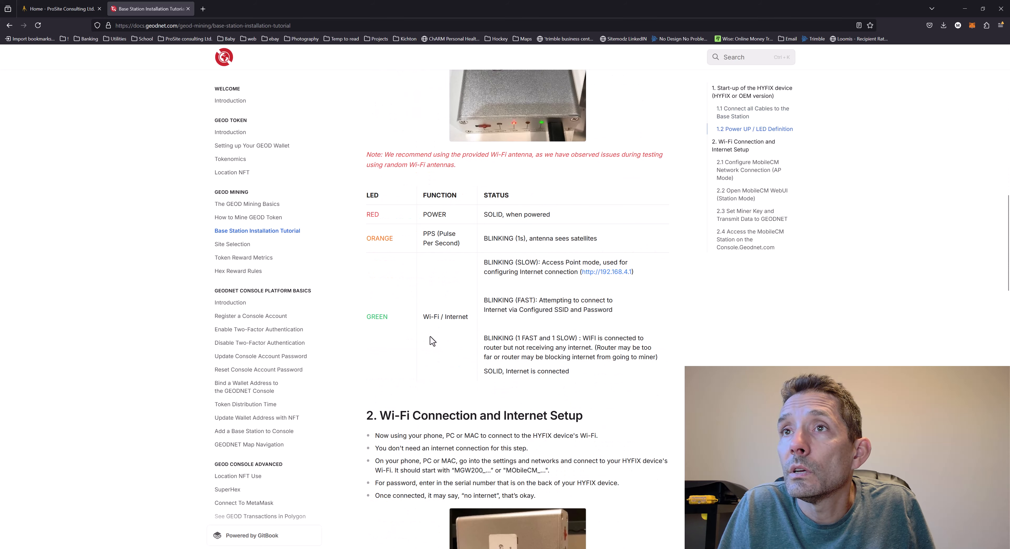
scroll("down", 3)
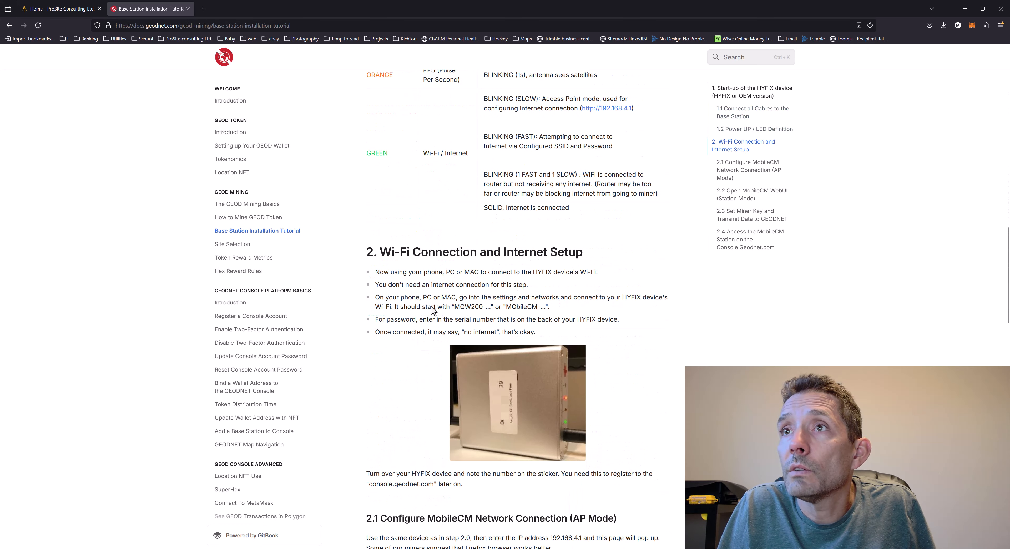
mouse_move(521, 305)
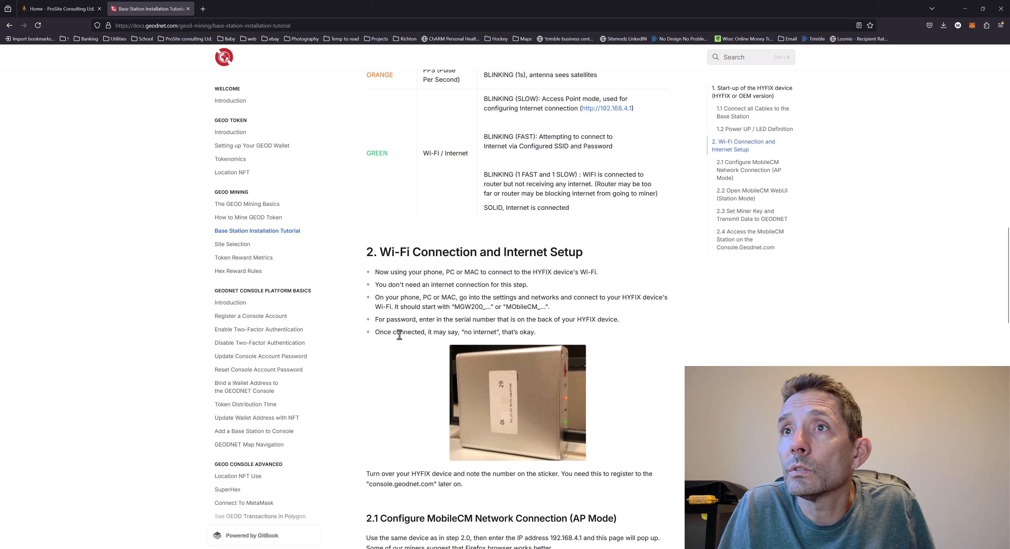
scroll("down", 3)
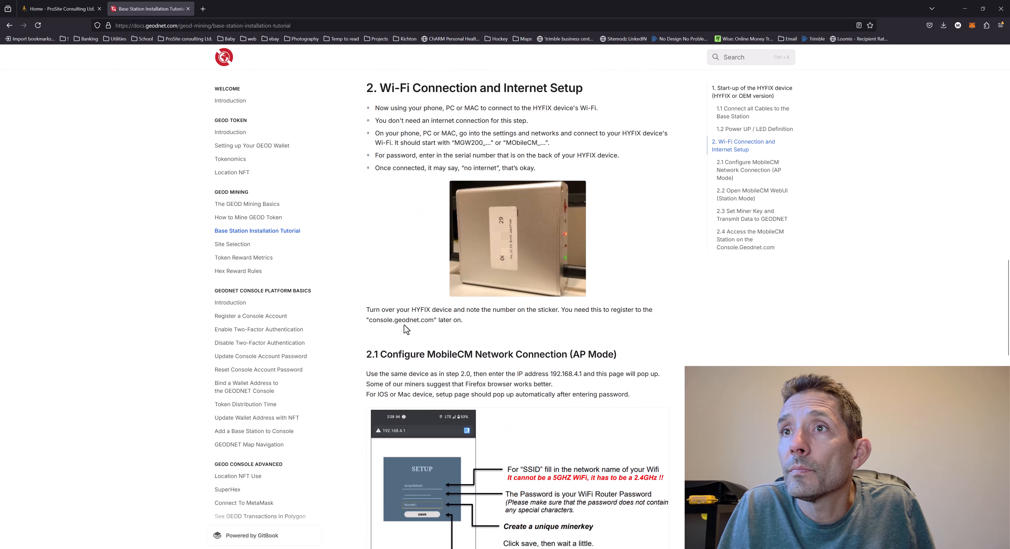
scroll("down", 3)
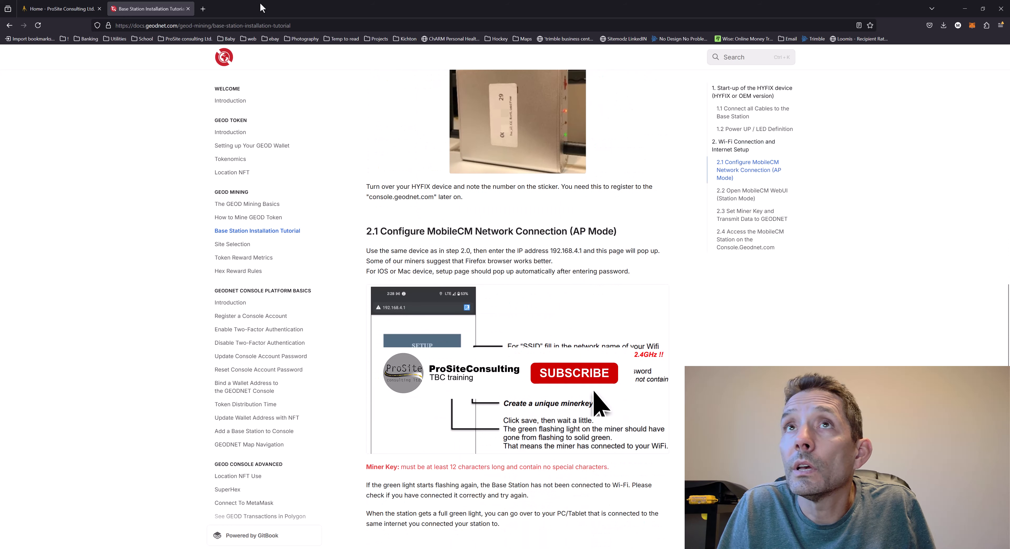
Step: Open the 192.168.4.1 setup page in a new tab, then return to the tutorial tab
left_click(203, 9)
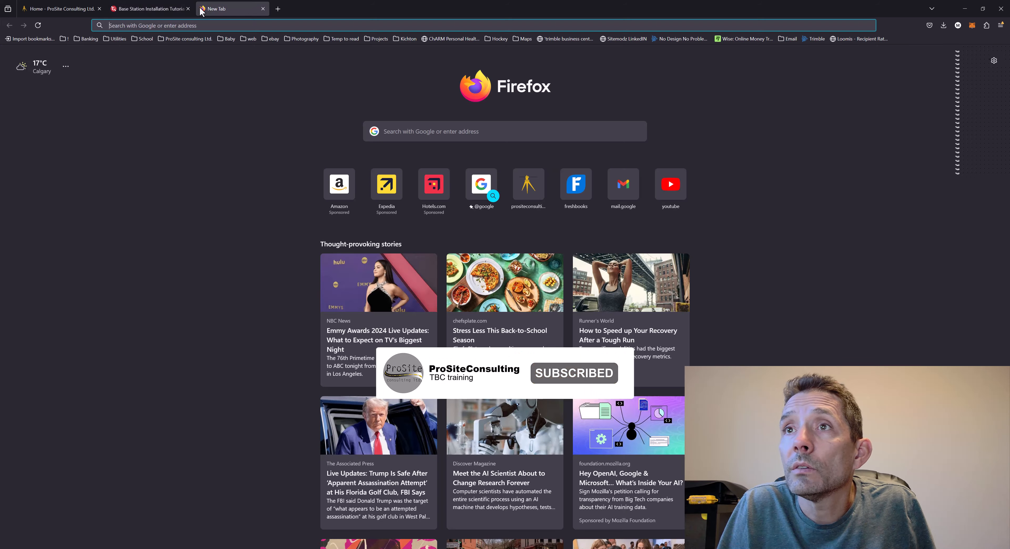
type("192.168.0.213/")
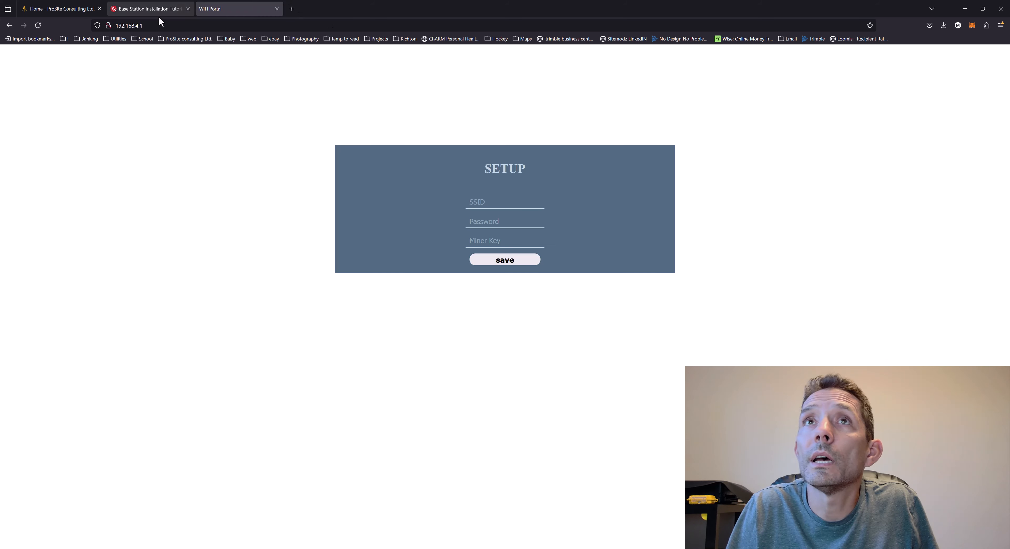
left_click(150, 9)
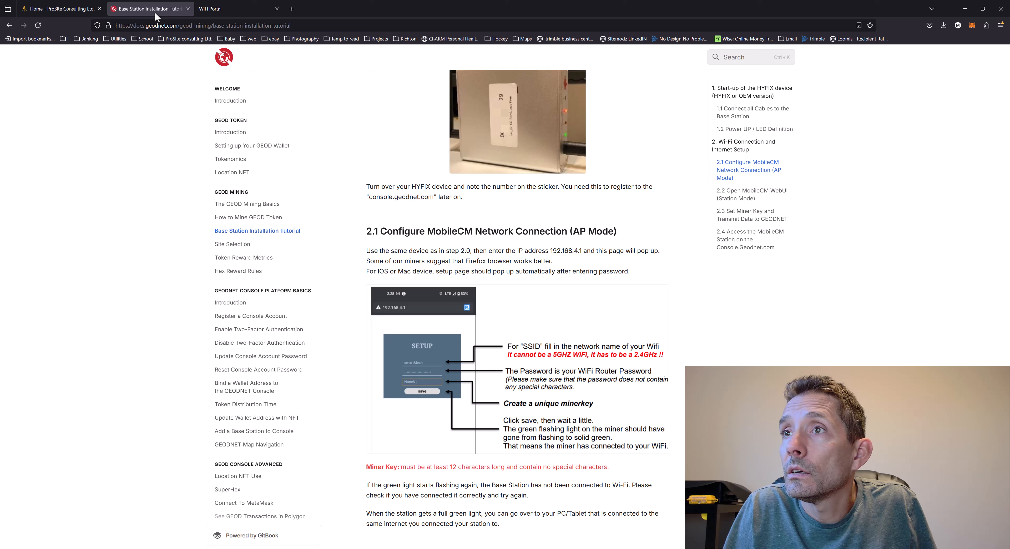
mouse_move(335, 97)
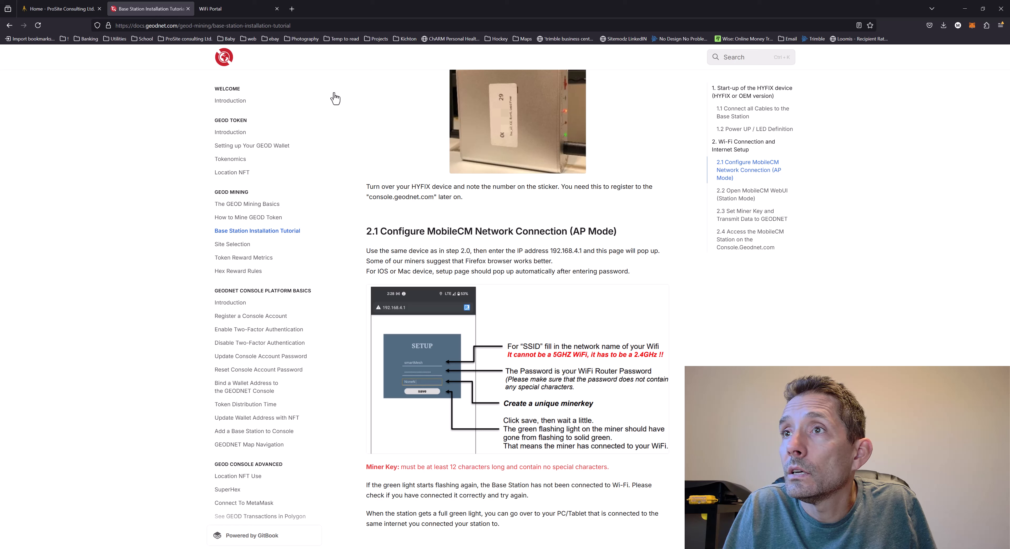
mouse_move(624, 373)
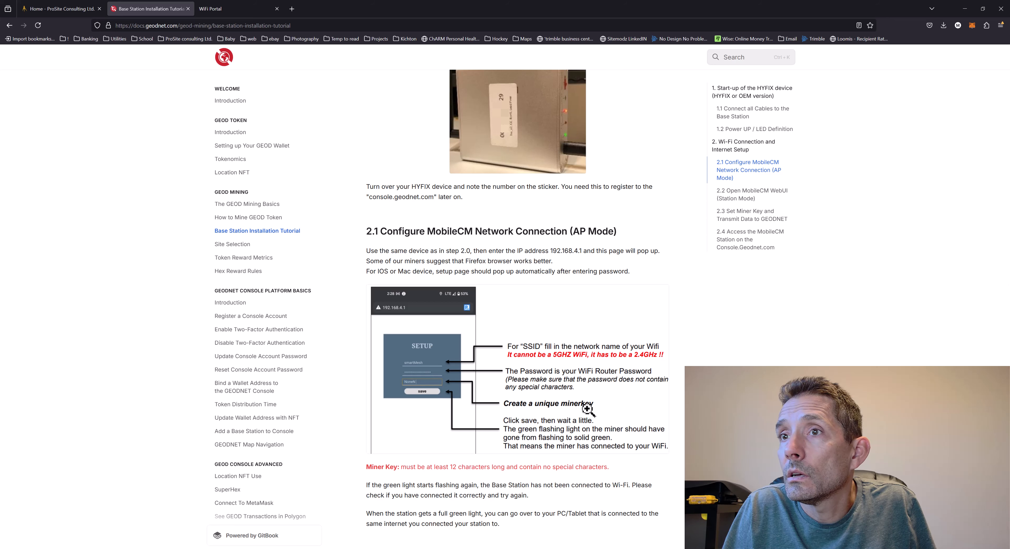
Step: Scroll past the Miner Key note to section 2.2 Open MobileCM WebUI (Station Mode)
scroll("down", 3)
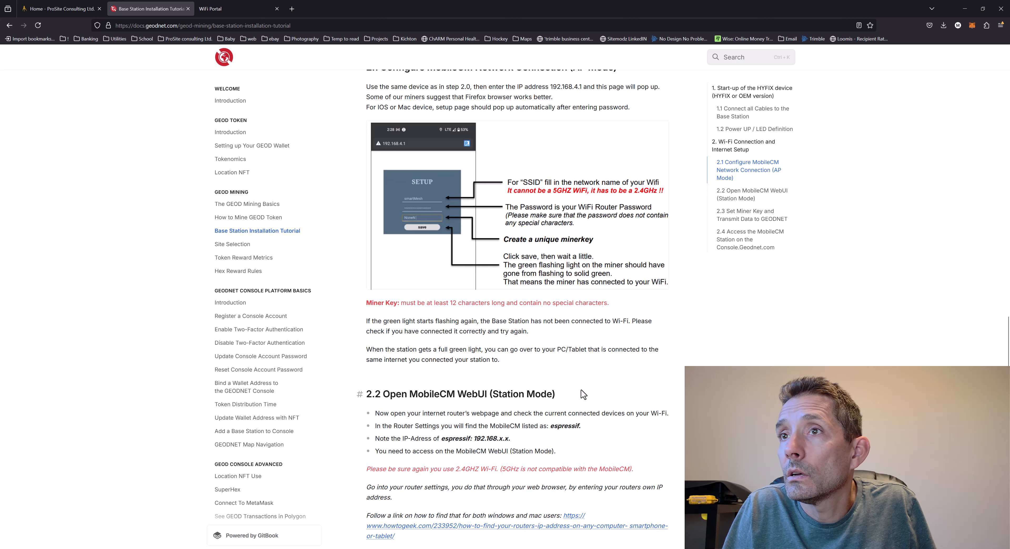
scroll("down", 3)
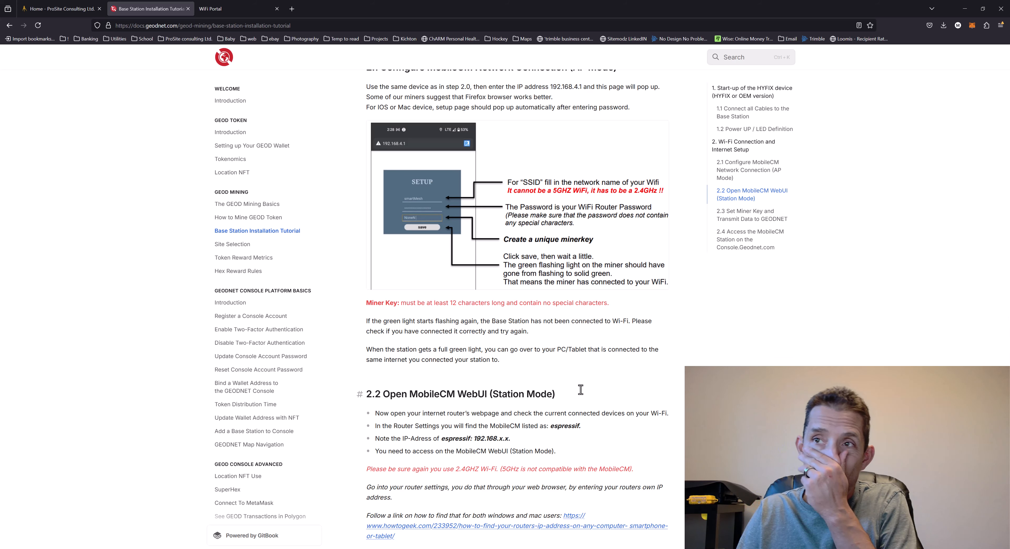
mouse_move(578, 389)
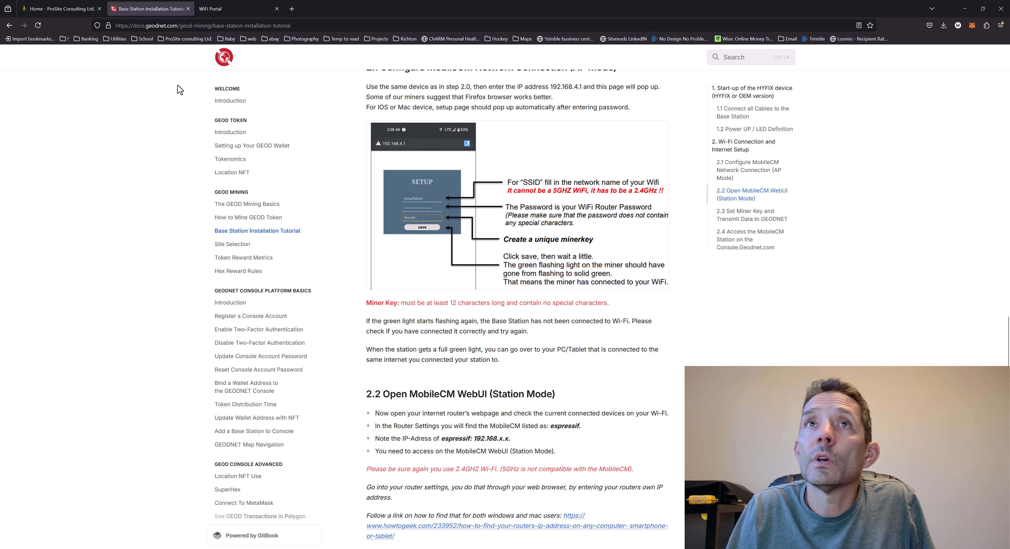
left_click(221, 8)
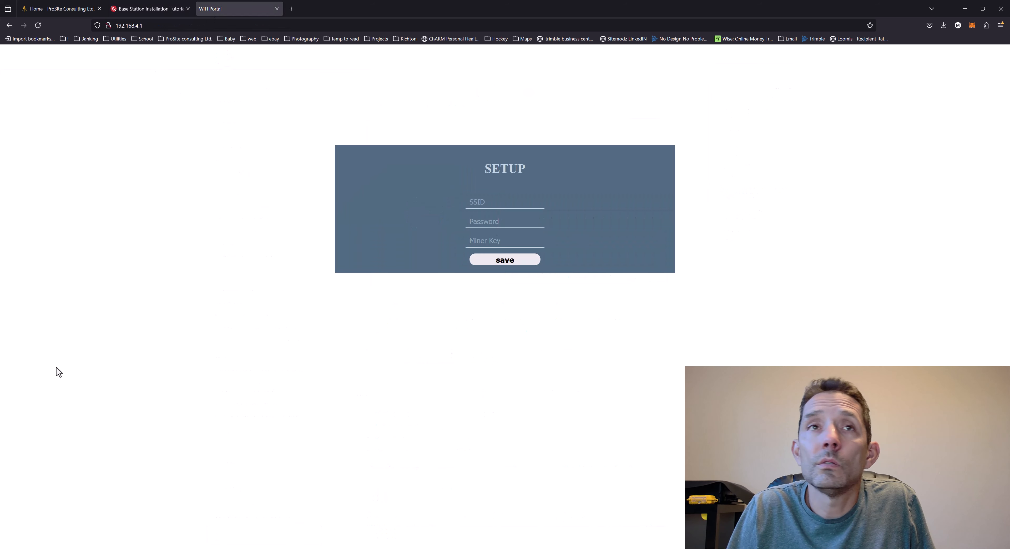
mouse_move(216, 17)
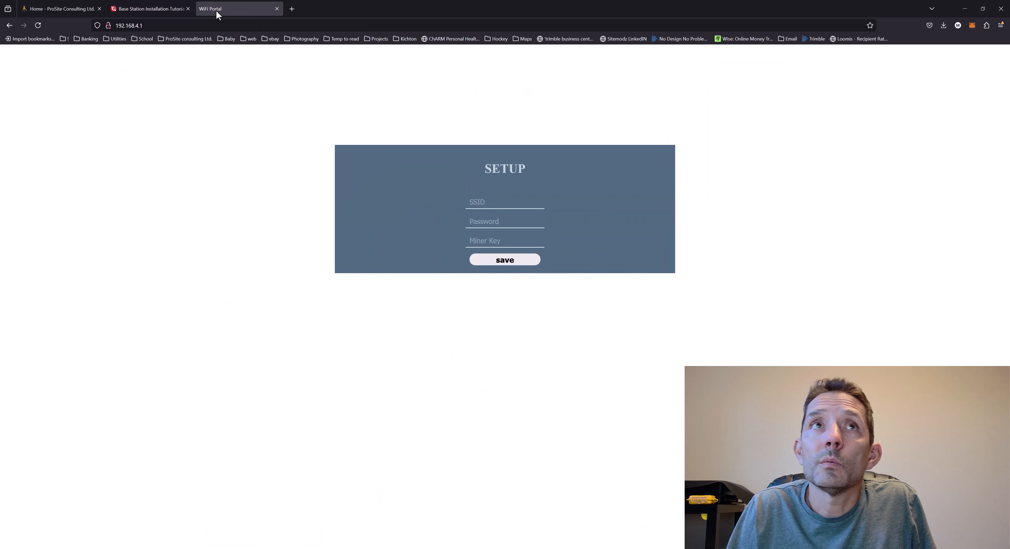
left_click(150, 8)
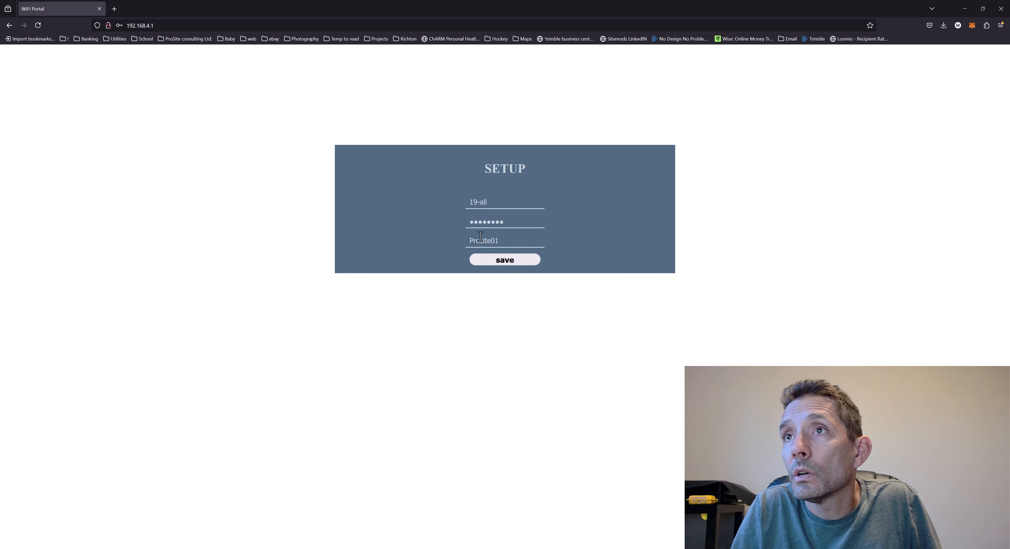
left_click(505, 241)
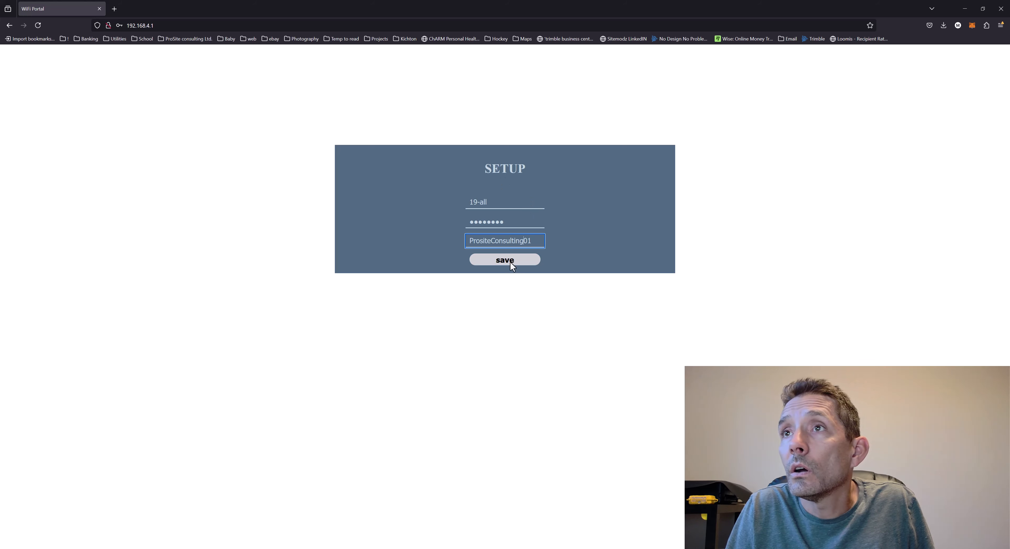
left_click(505, 260)
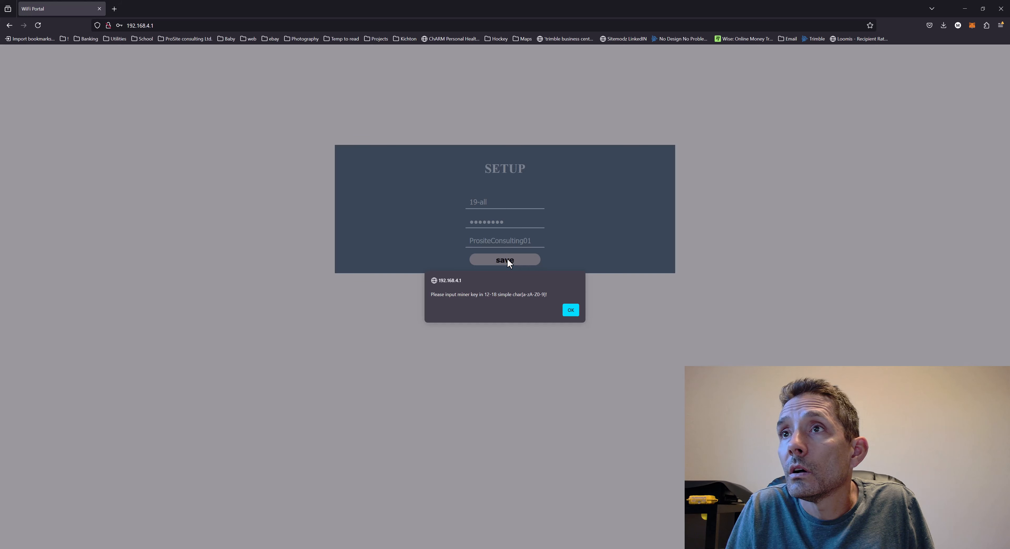
mouse_move(534, 278)
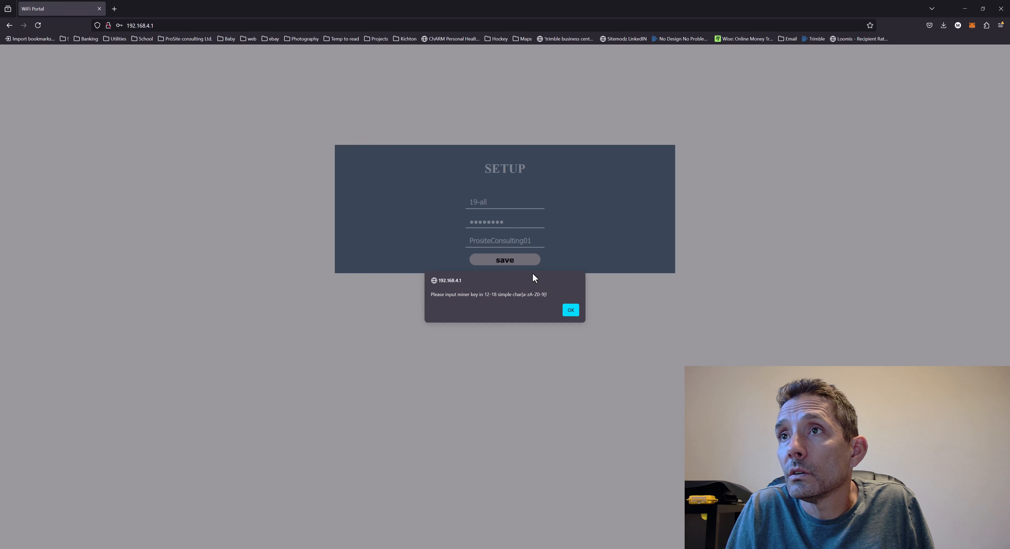
left_click(571, 310)
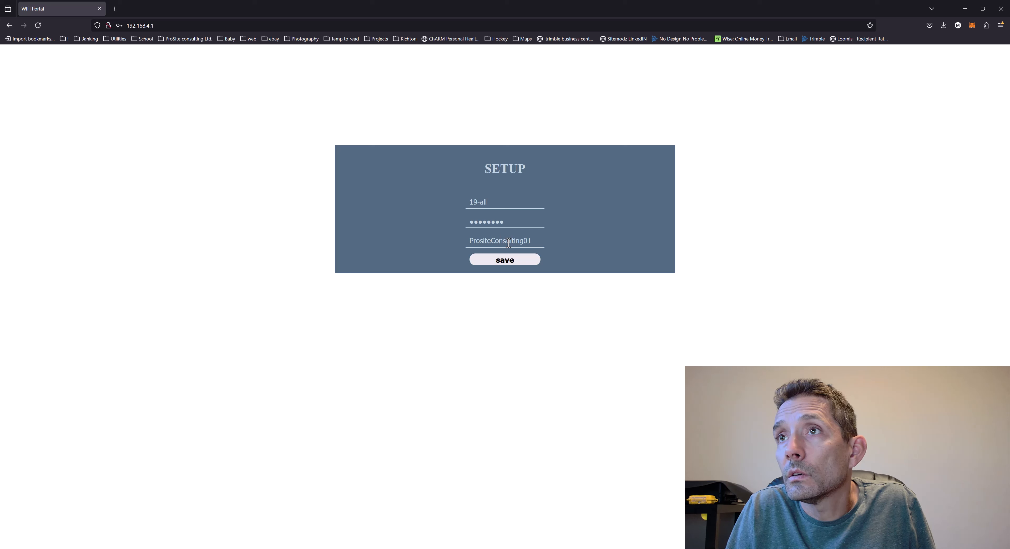
left_click(505, 241)
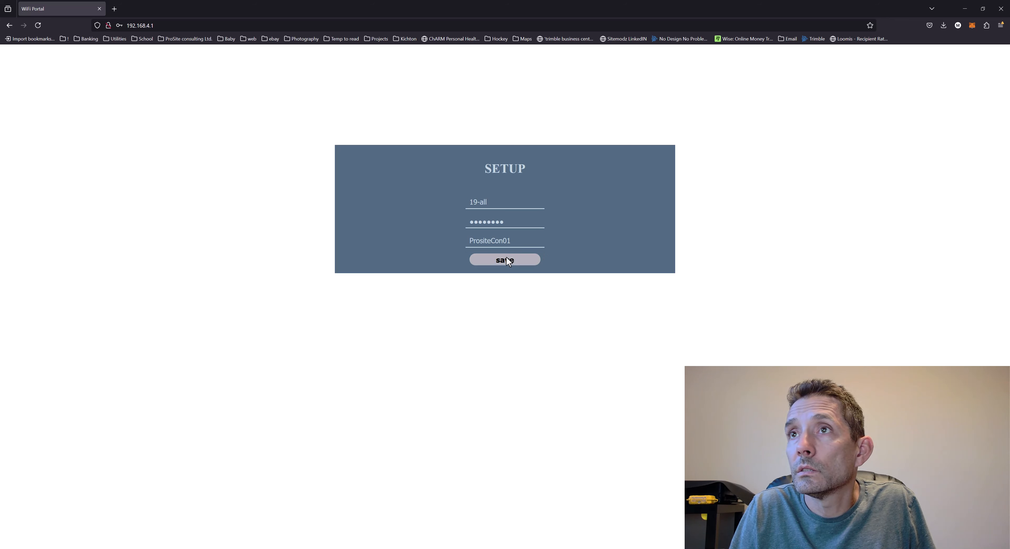
left_click(505, 260)
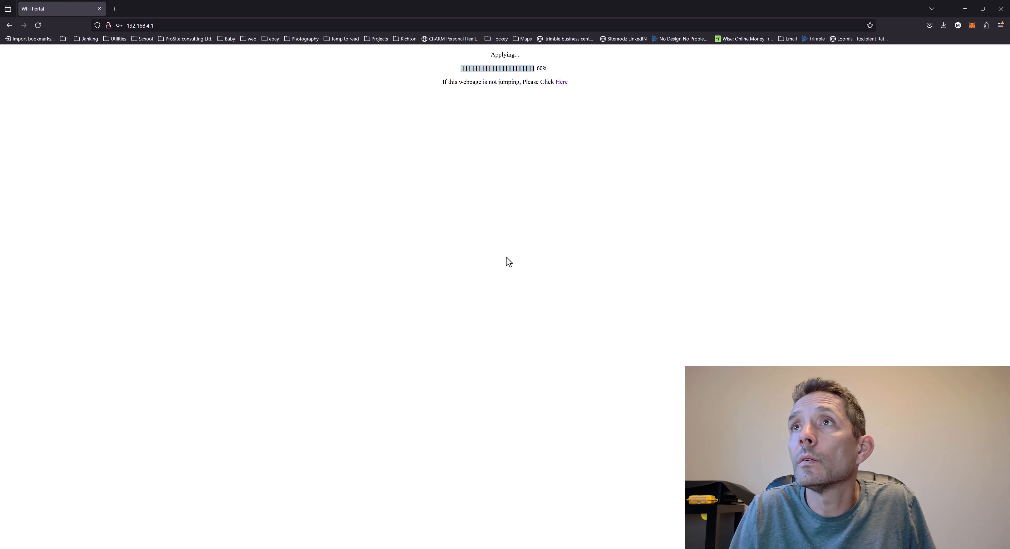
mouse_move(8, 157)
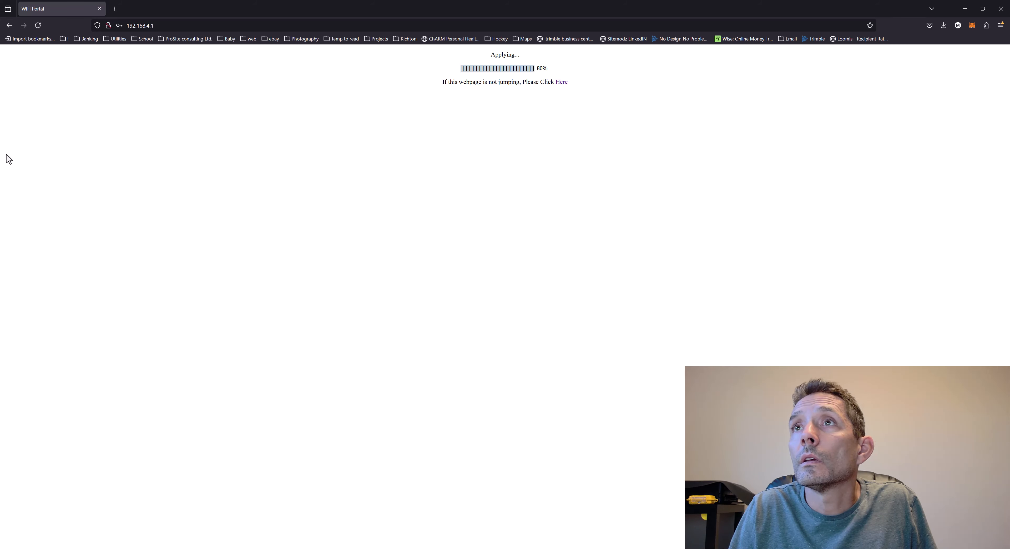